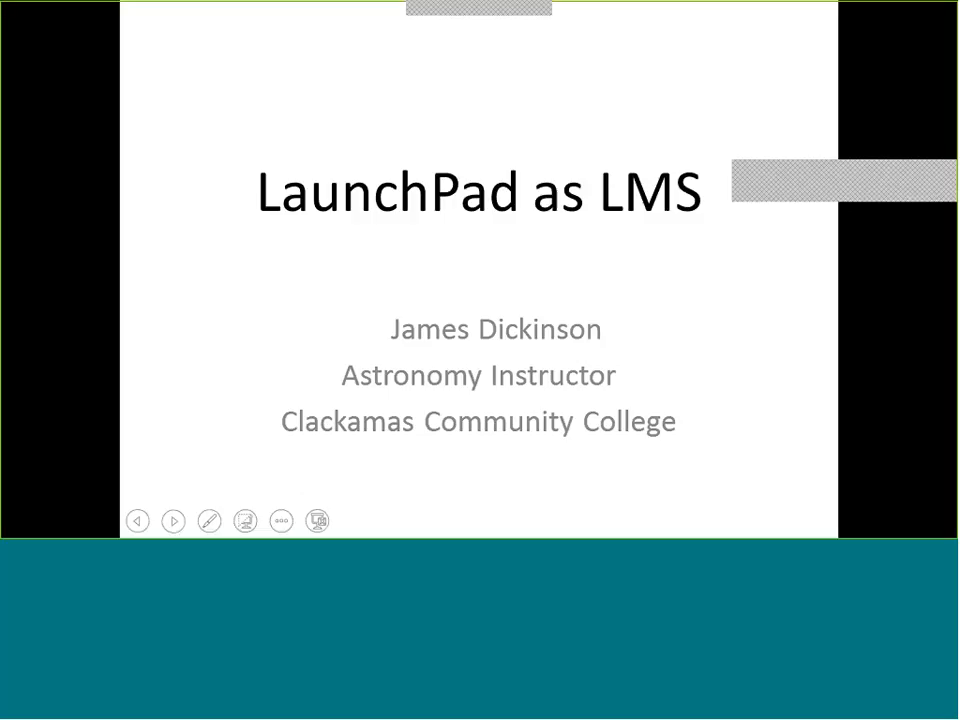
Step: Advance past the 'LaunchPad as LMS' title slide to the LaunchPad vs Moodle feedback chart
{"action": "left_click", "coordinate": [173, 521]}
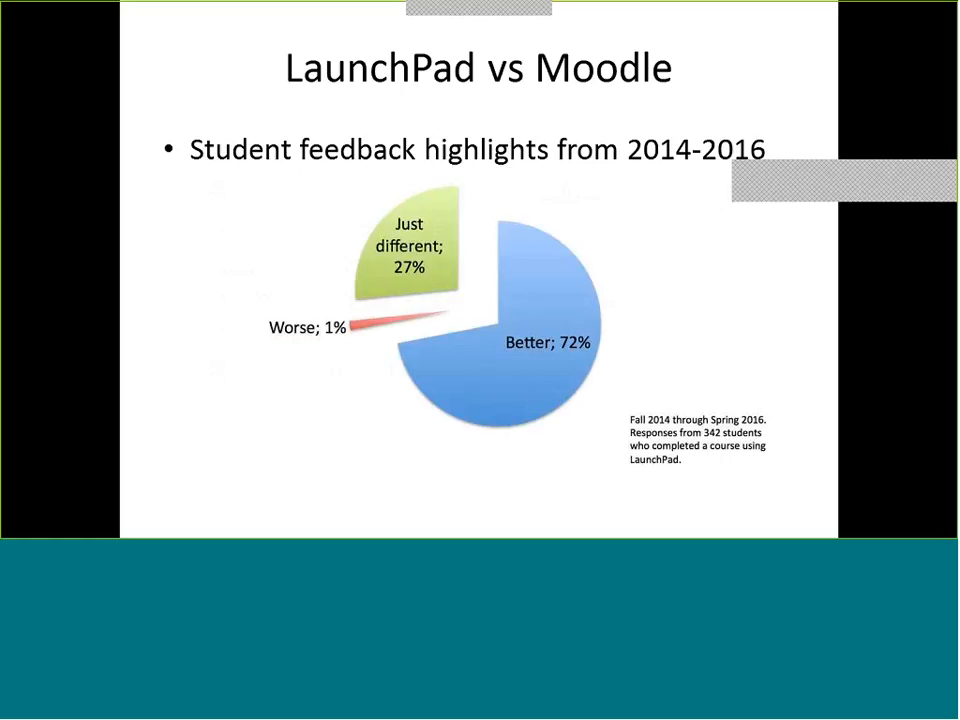
Step: Advance to the PH 121 General Astronomy assignments slide listing weeks 1 through 10
{"action": "key", "text": "right"}
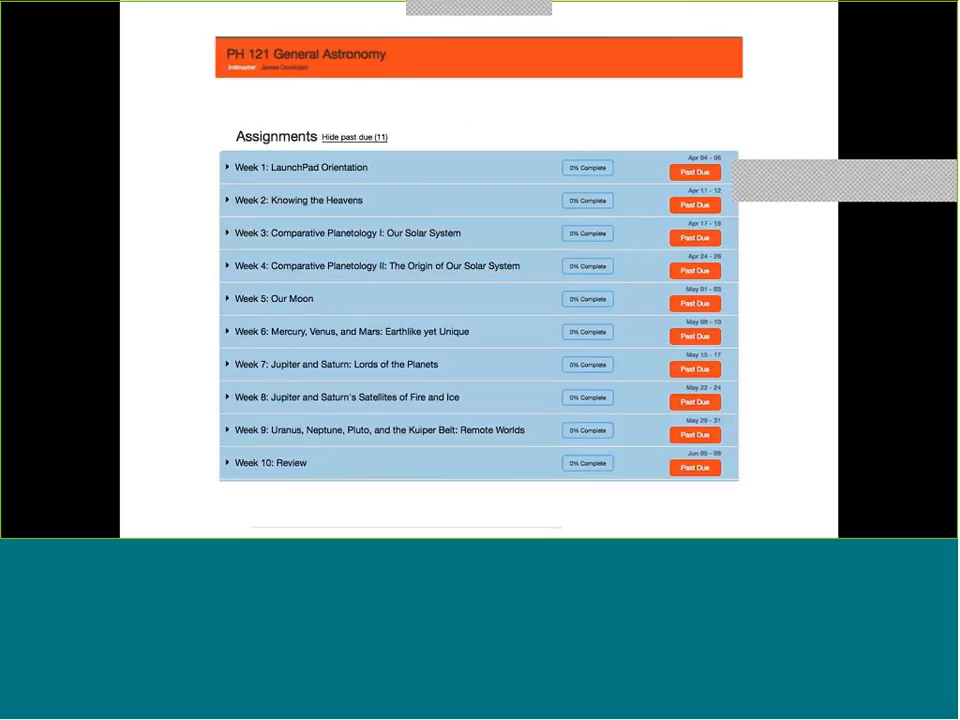
Step: Advance to the 'Weekly Layout' slide showing the ten-week assignments list
{"action": "key", "text": "Right"}
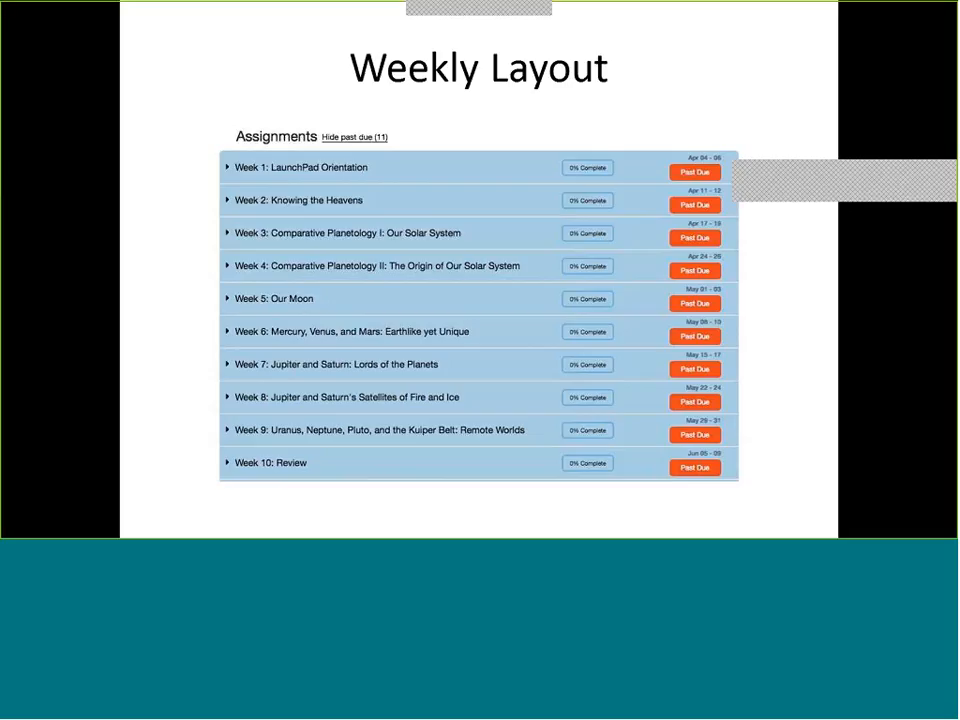
{"action": "left_click", "coordinate": [226, 331]}
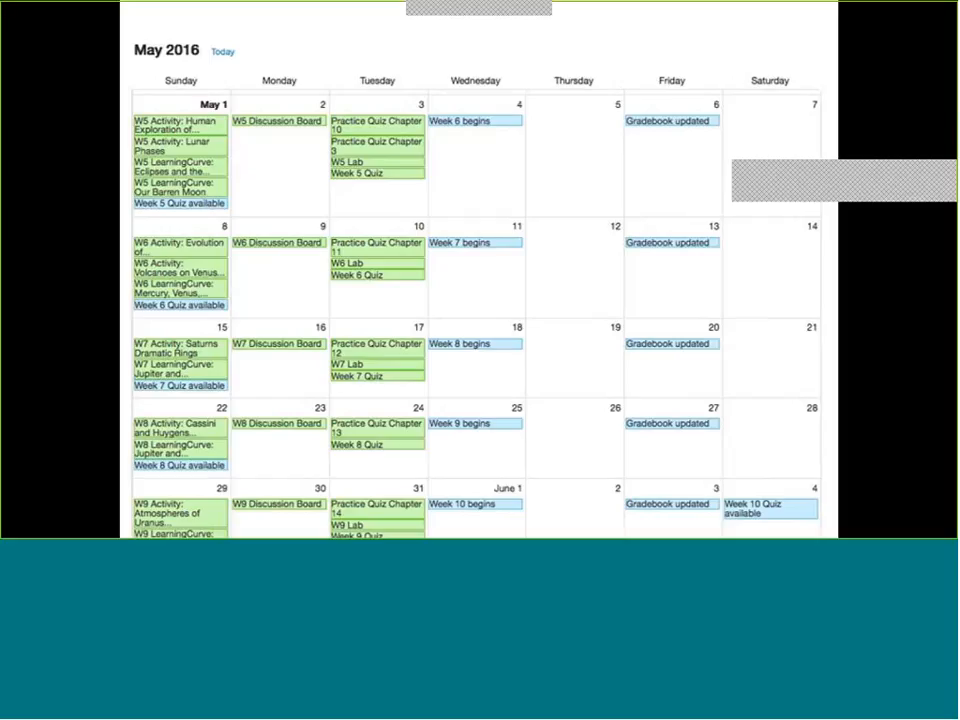
{"action": "key", "text": "right"}
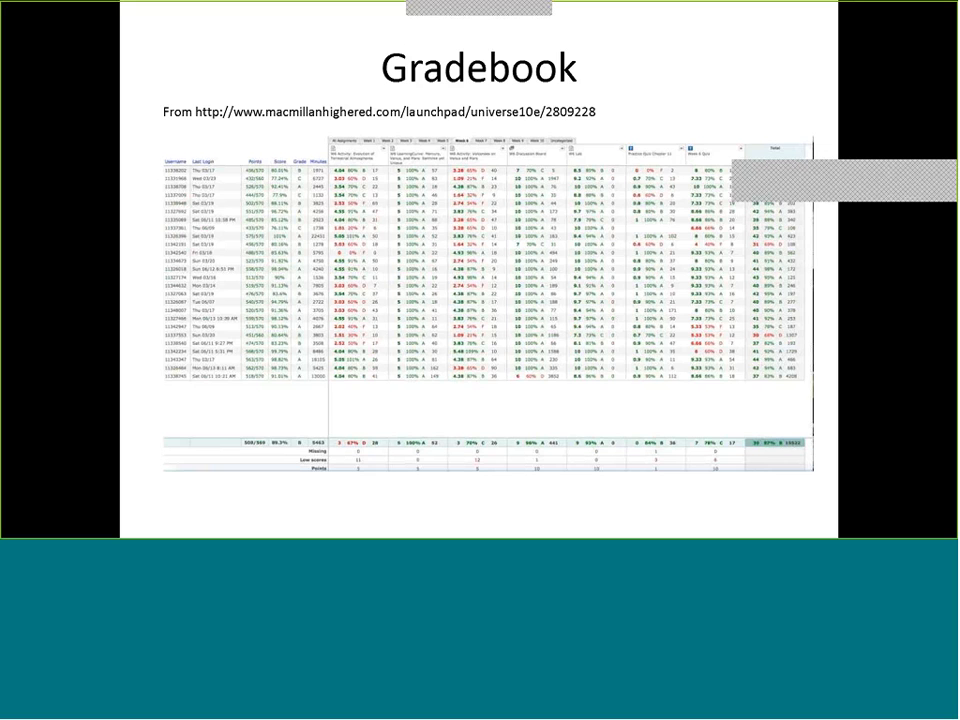
{"action": "key", "text": "Right"}
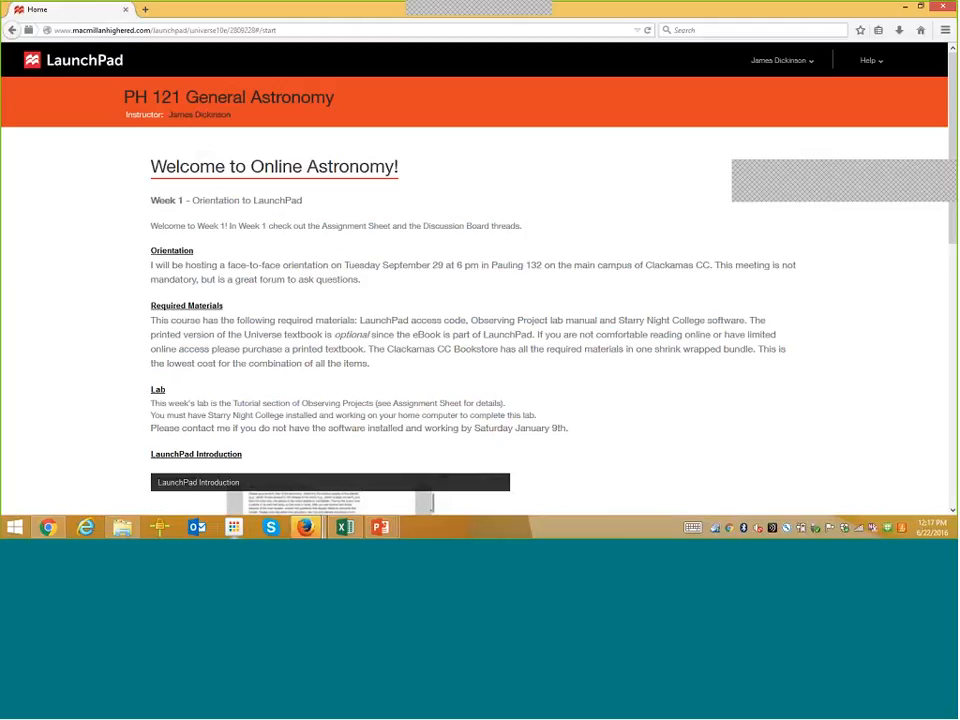
Step: Scroll the PH 121 welcome page down to the intro video, email contact and news feeds
{"action": "scroll", "scroll_direction": "down", "scroll_amount": 3}
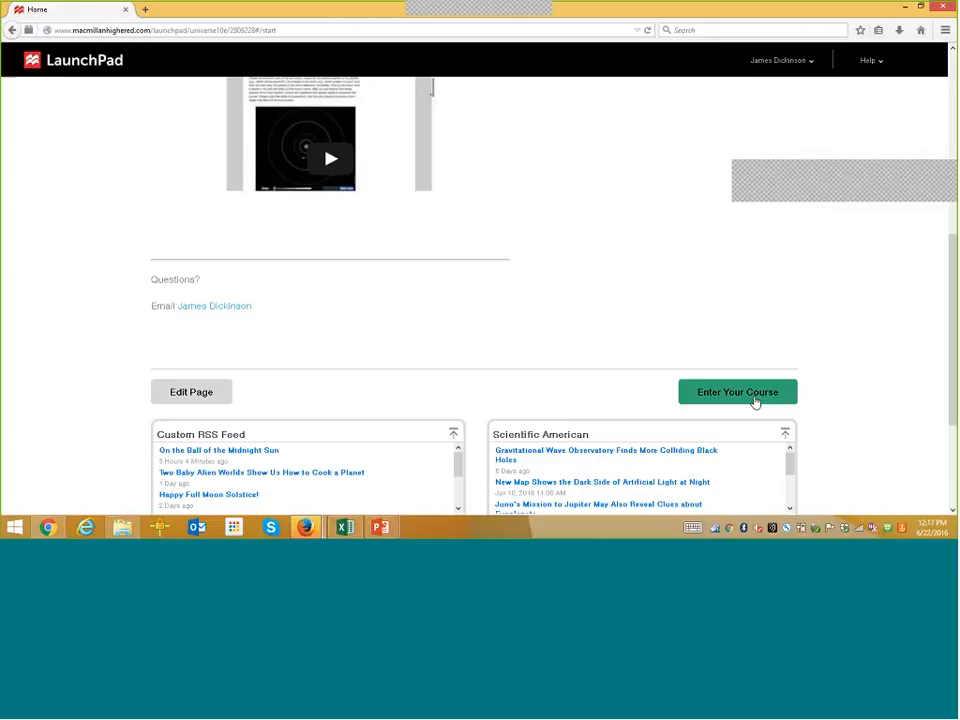
Step: Enter the PH 121 course, show past-due assignments, and scroll to Week 5: Our Moon items
{"action": "left_click", "coordinate": [737, 391]}
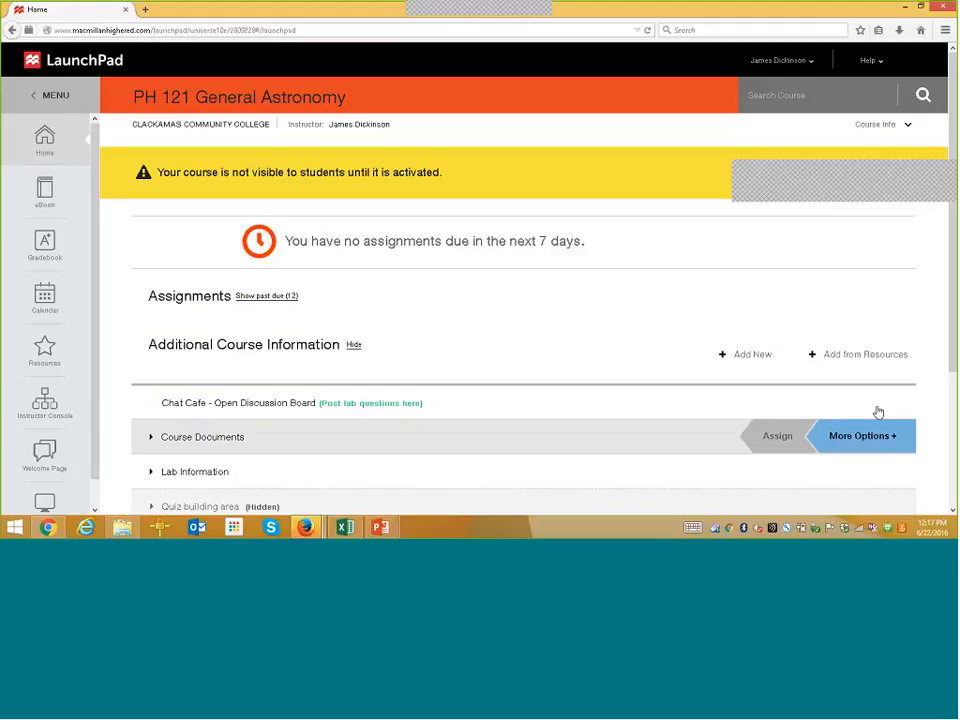
{"action": "mouse_move", "coordinate": [252, 301]}
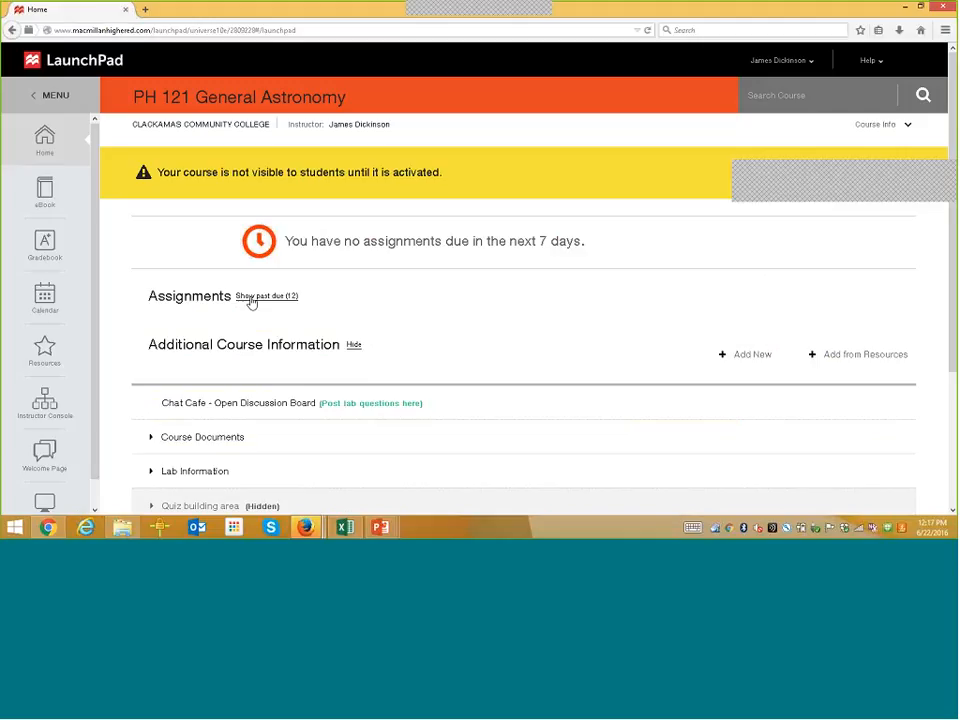
{"action": "left_click", "coordinate": [266, 296]}
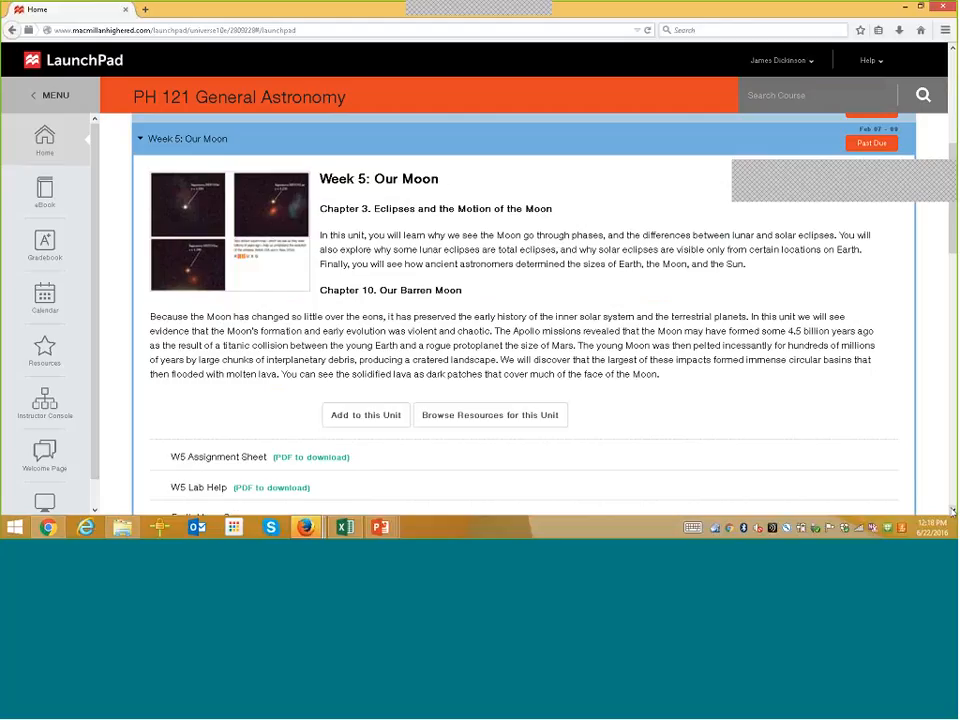
{"action": "scroll", "scroll_direction": "down", "scroll_amount": 3}
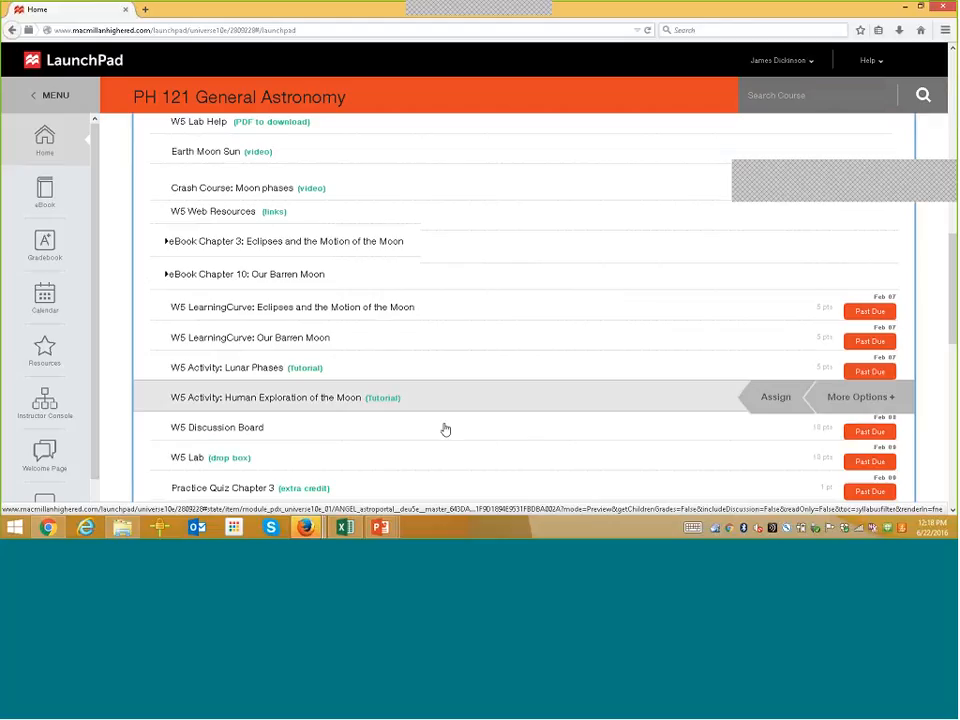
{"action": "left_click", "coordinate": [216, 427]}
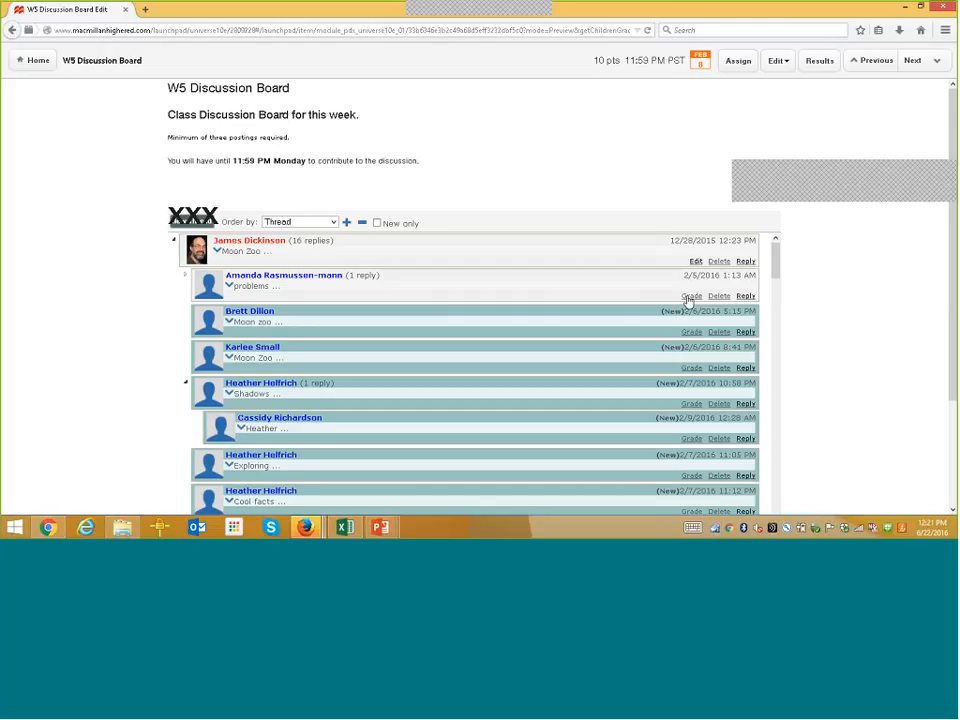
{"action": "left_click", "coordinate": [691, 295]}
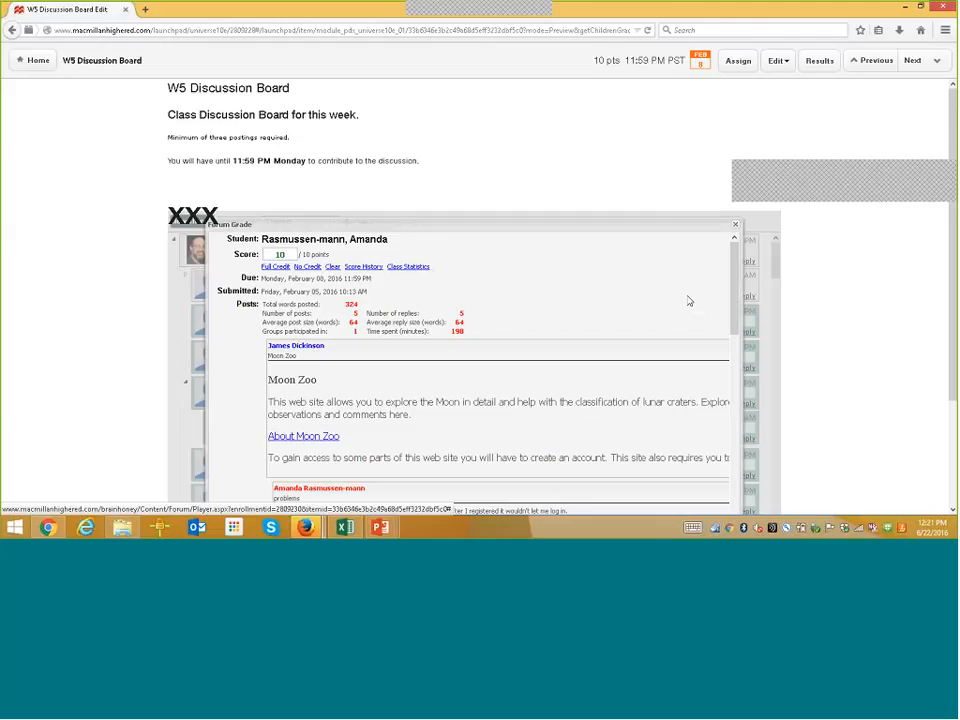